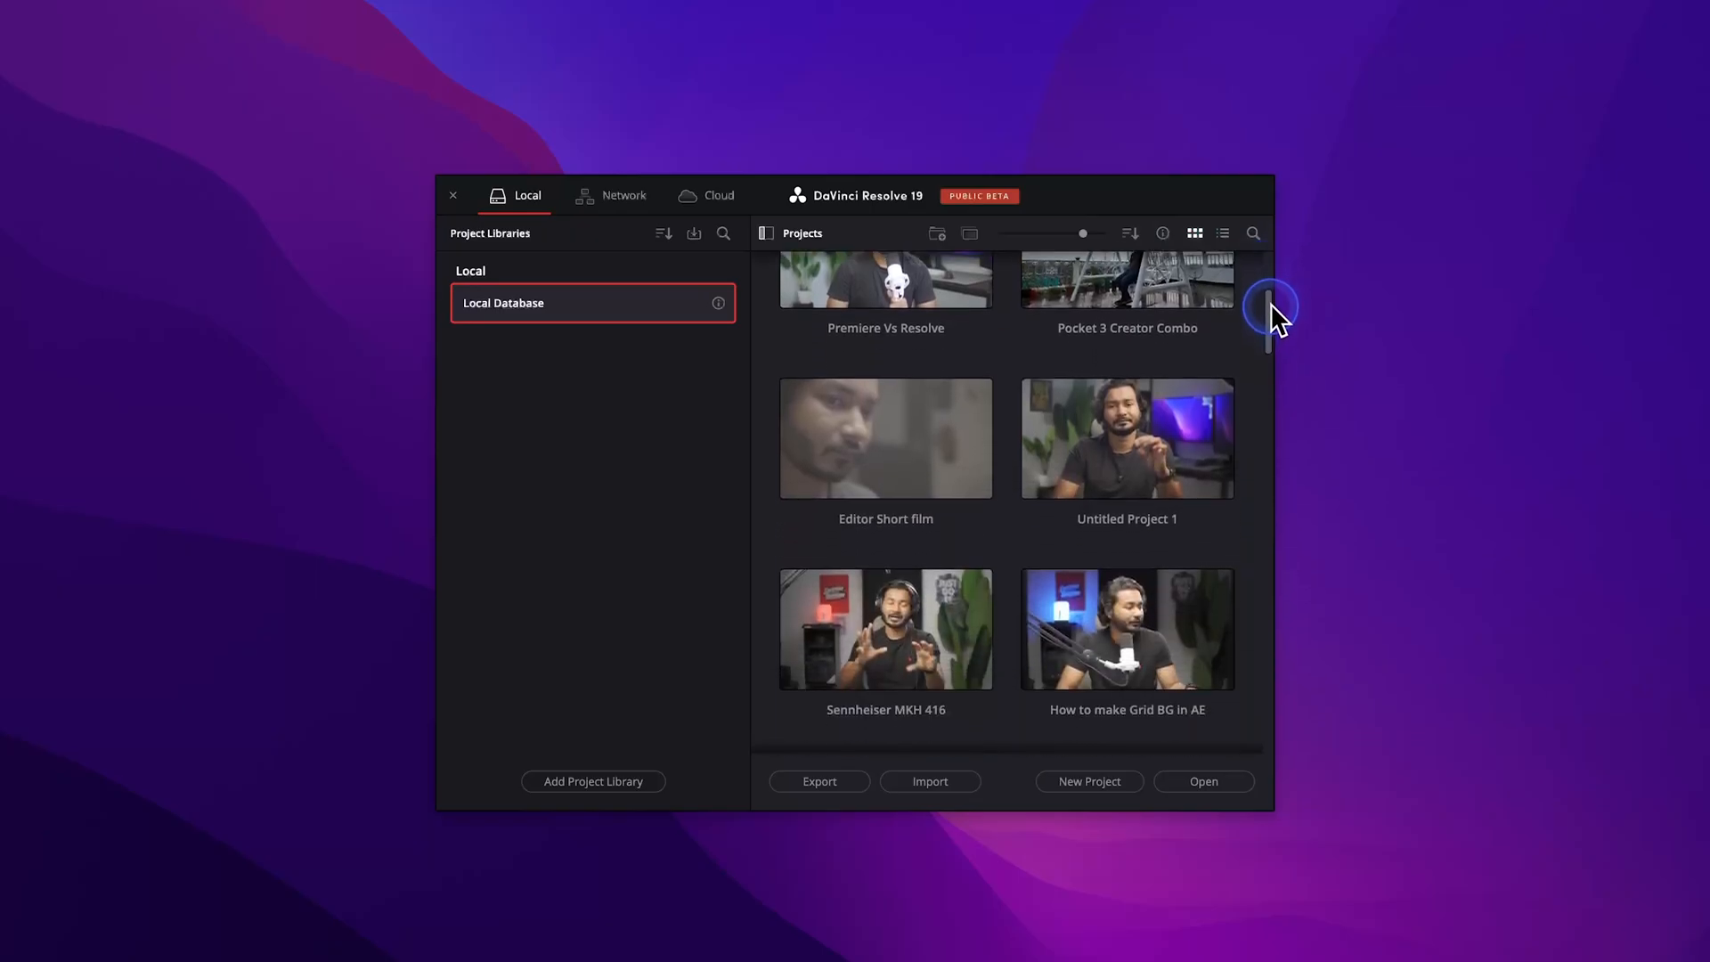
# Scroll the project list, then create a new project named 'Adobe'.
pyautogui.scroll(-3)
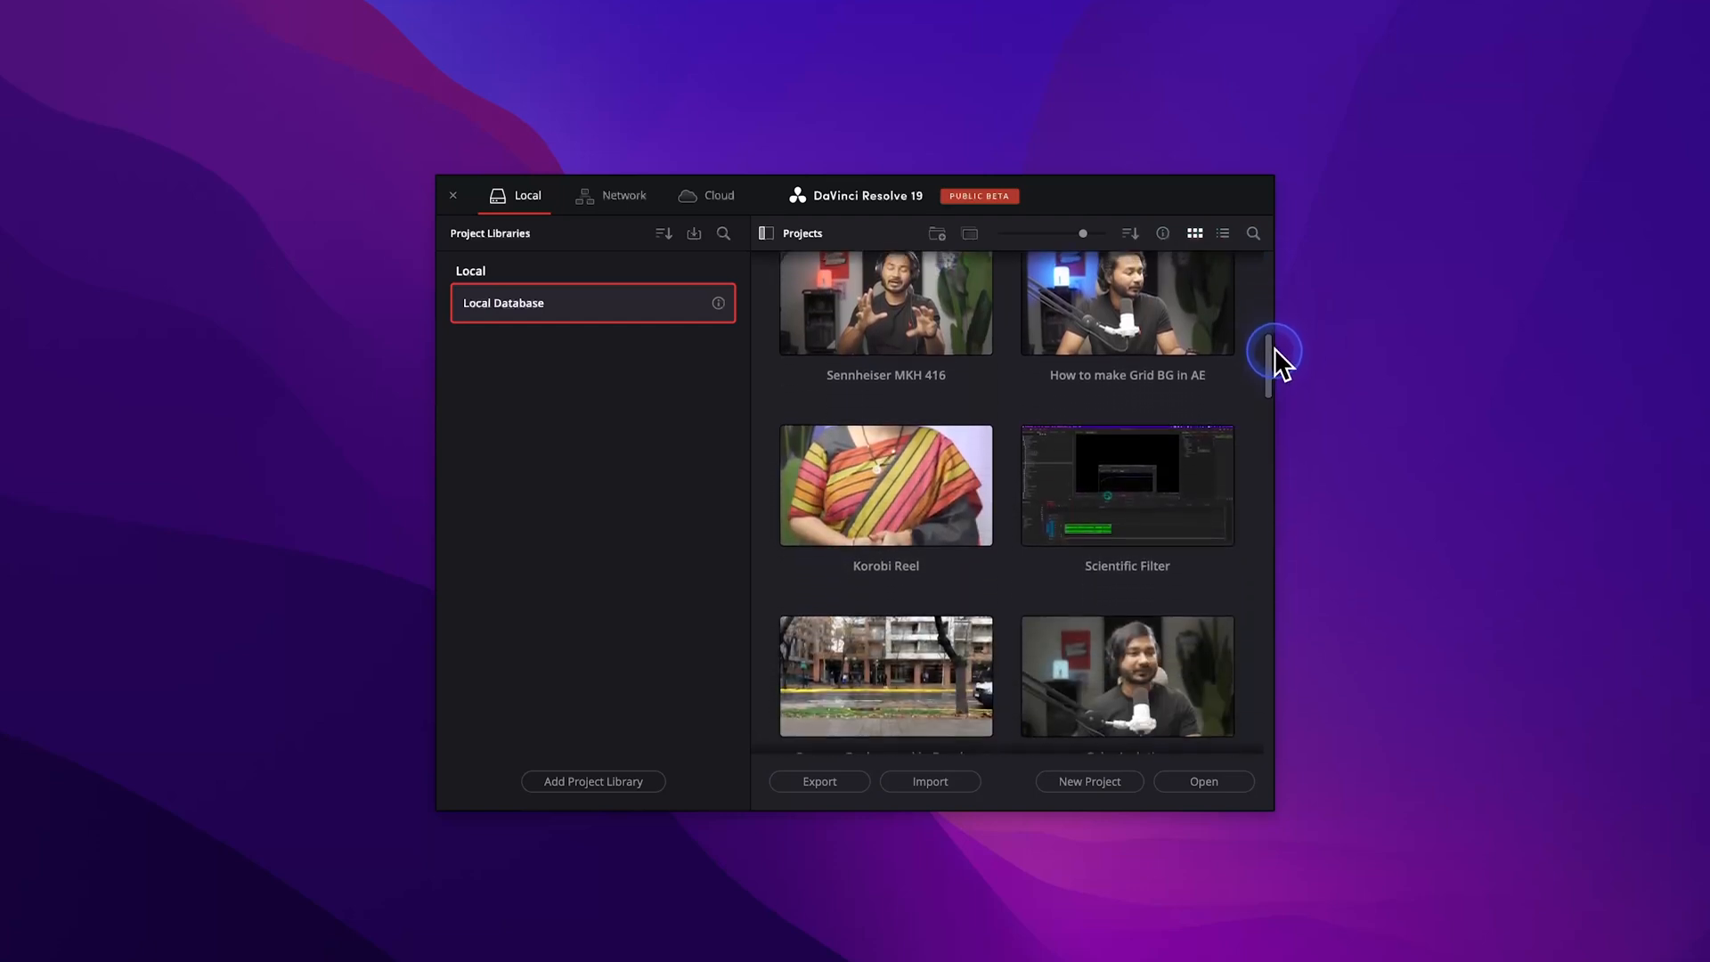
pyautogui.scroll(-3)
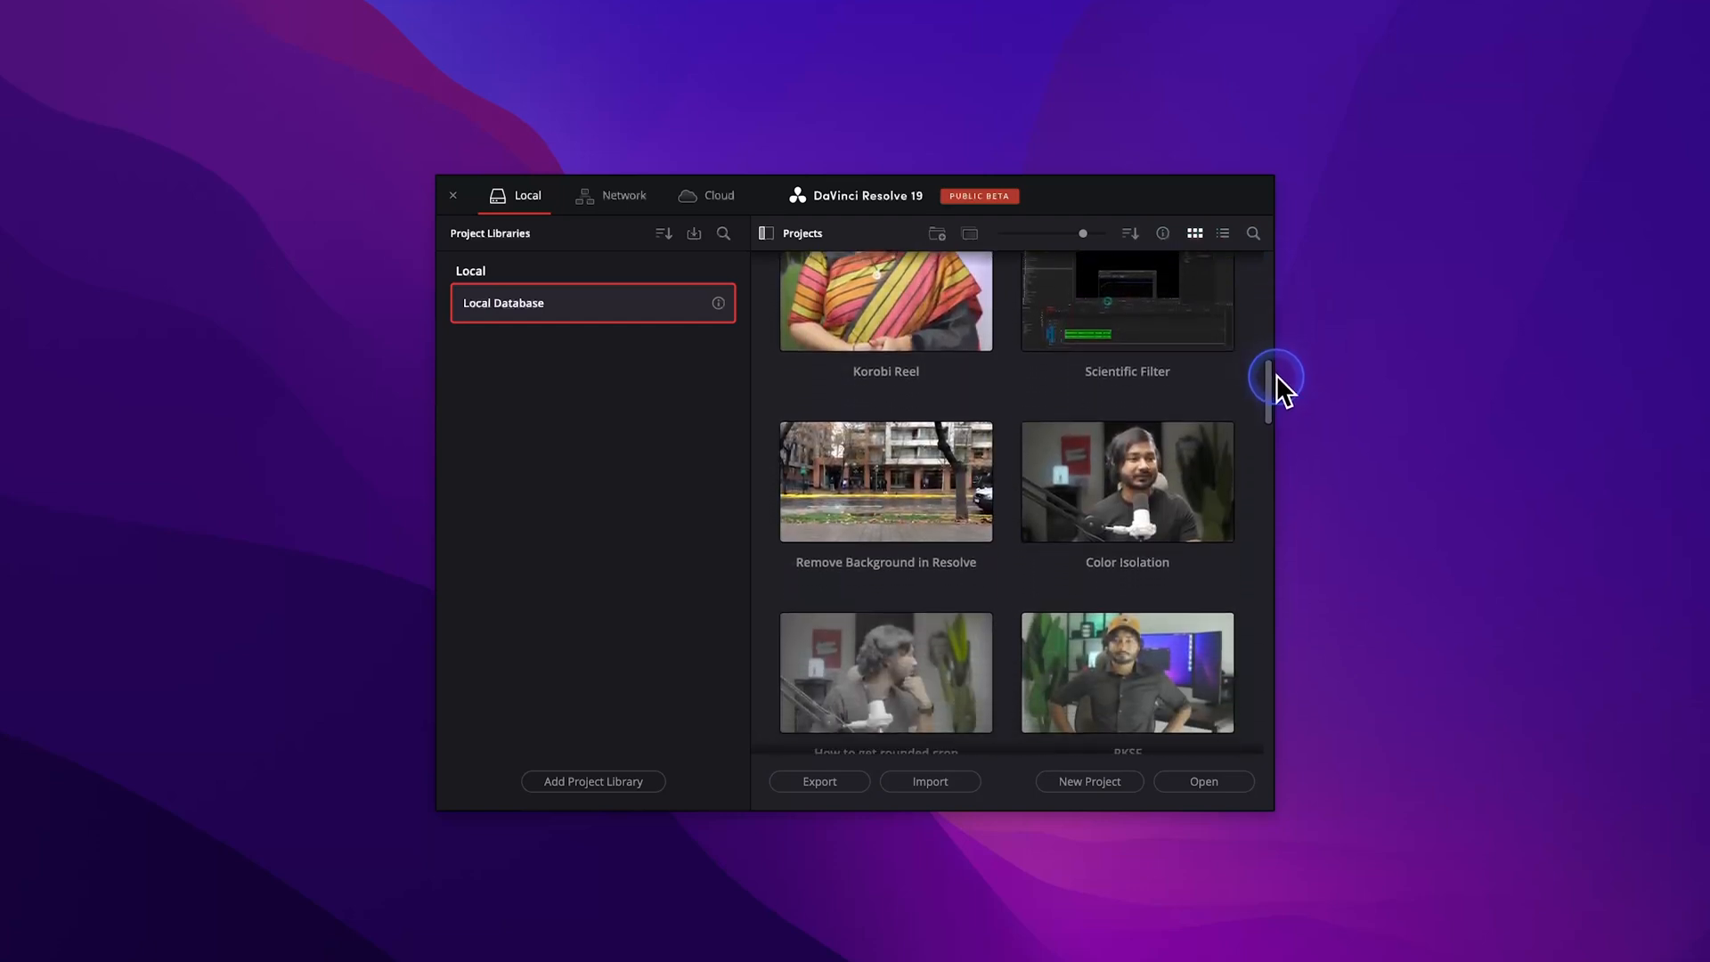
pyautogui.scroll(-3)
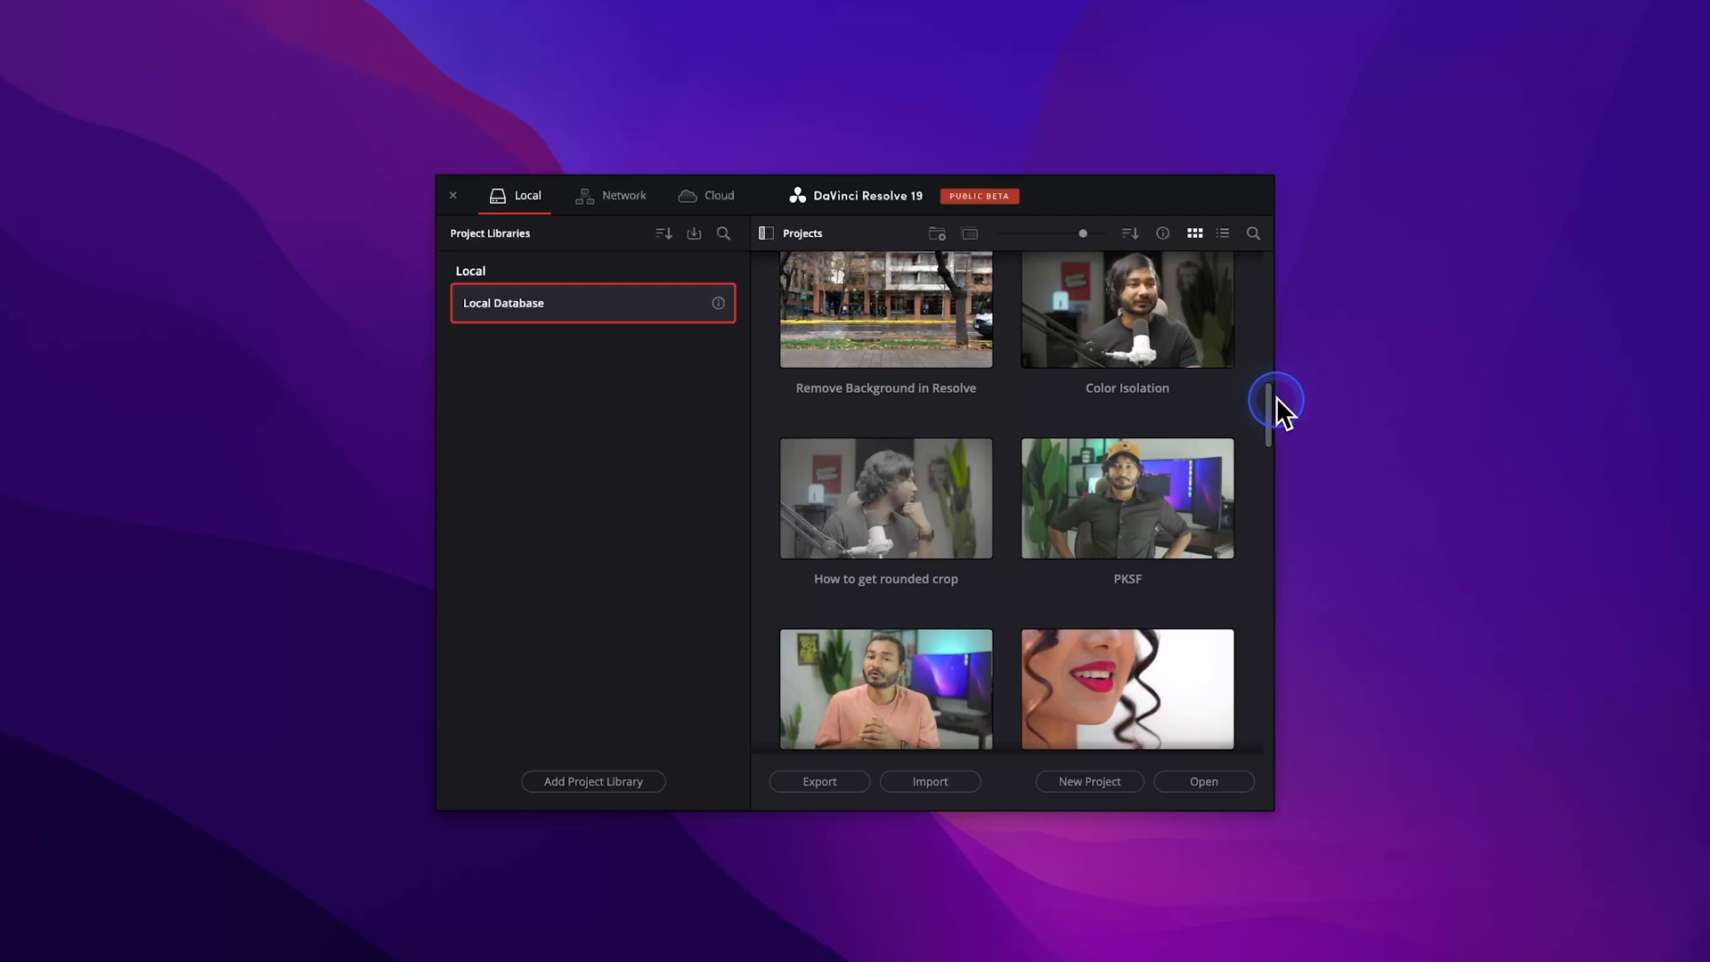
pyautogui.click(1088, 781)
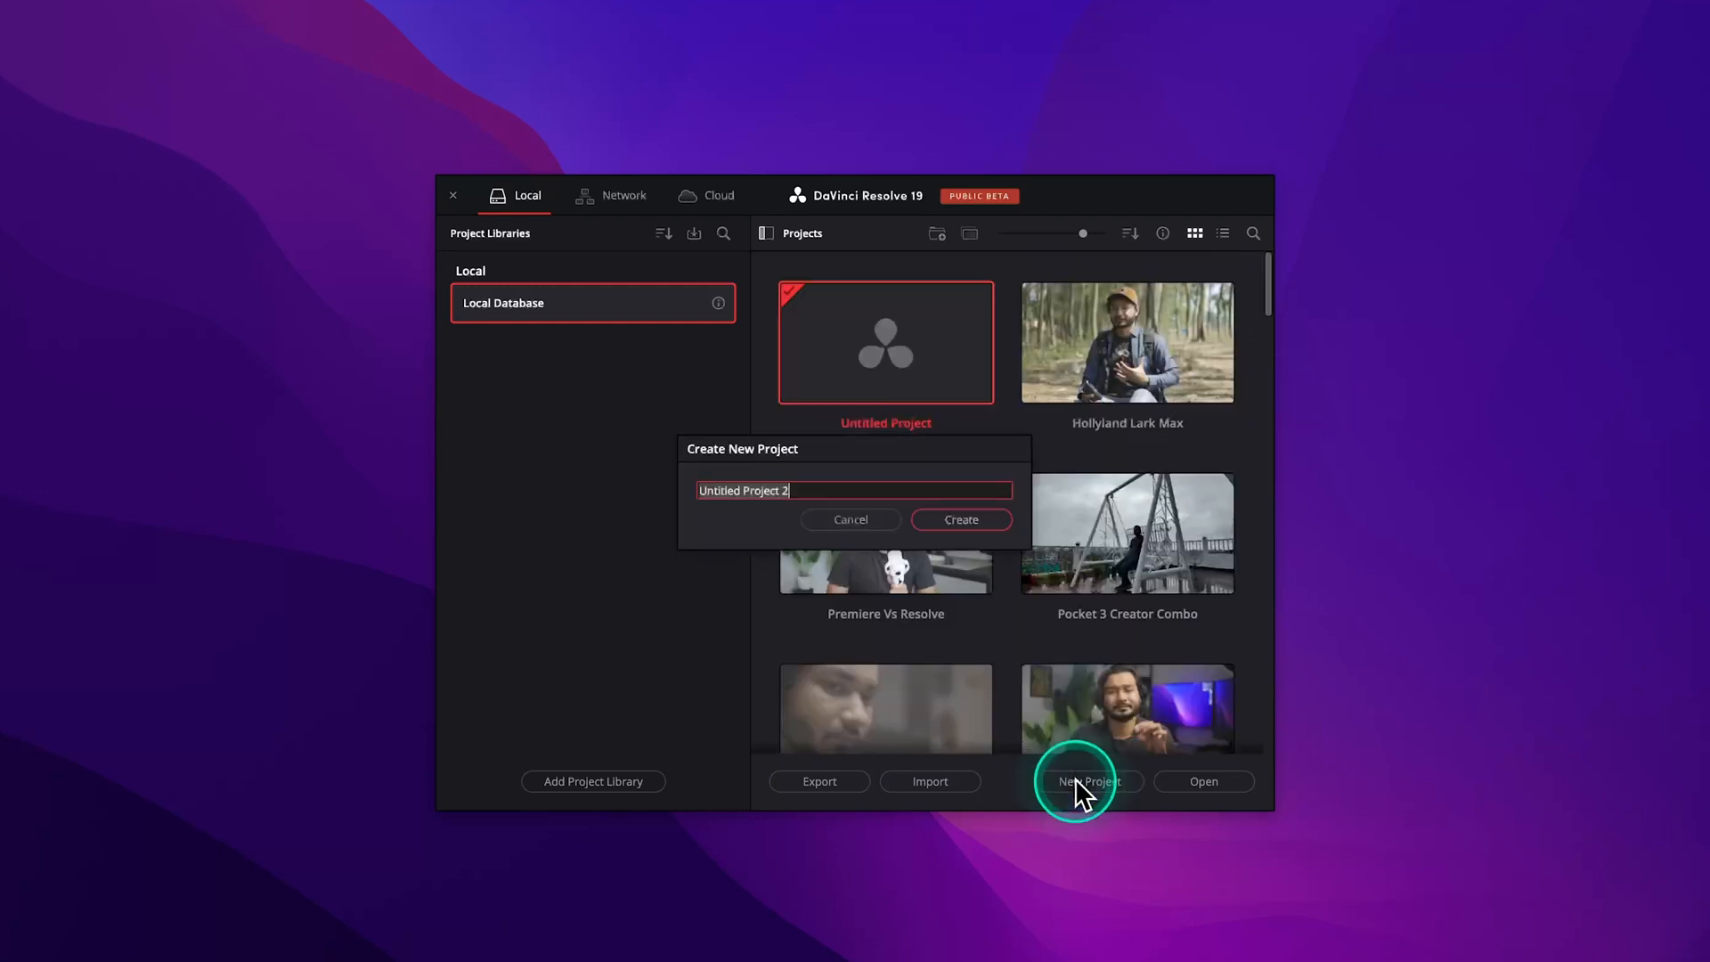
pyautogui.write('Adobe')
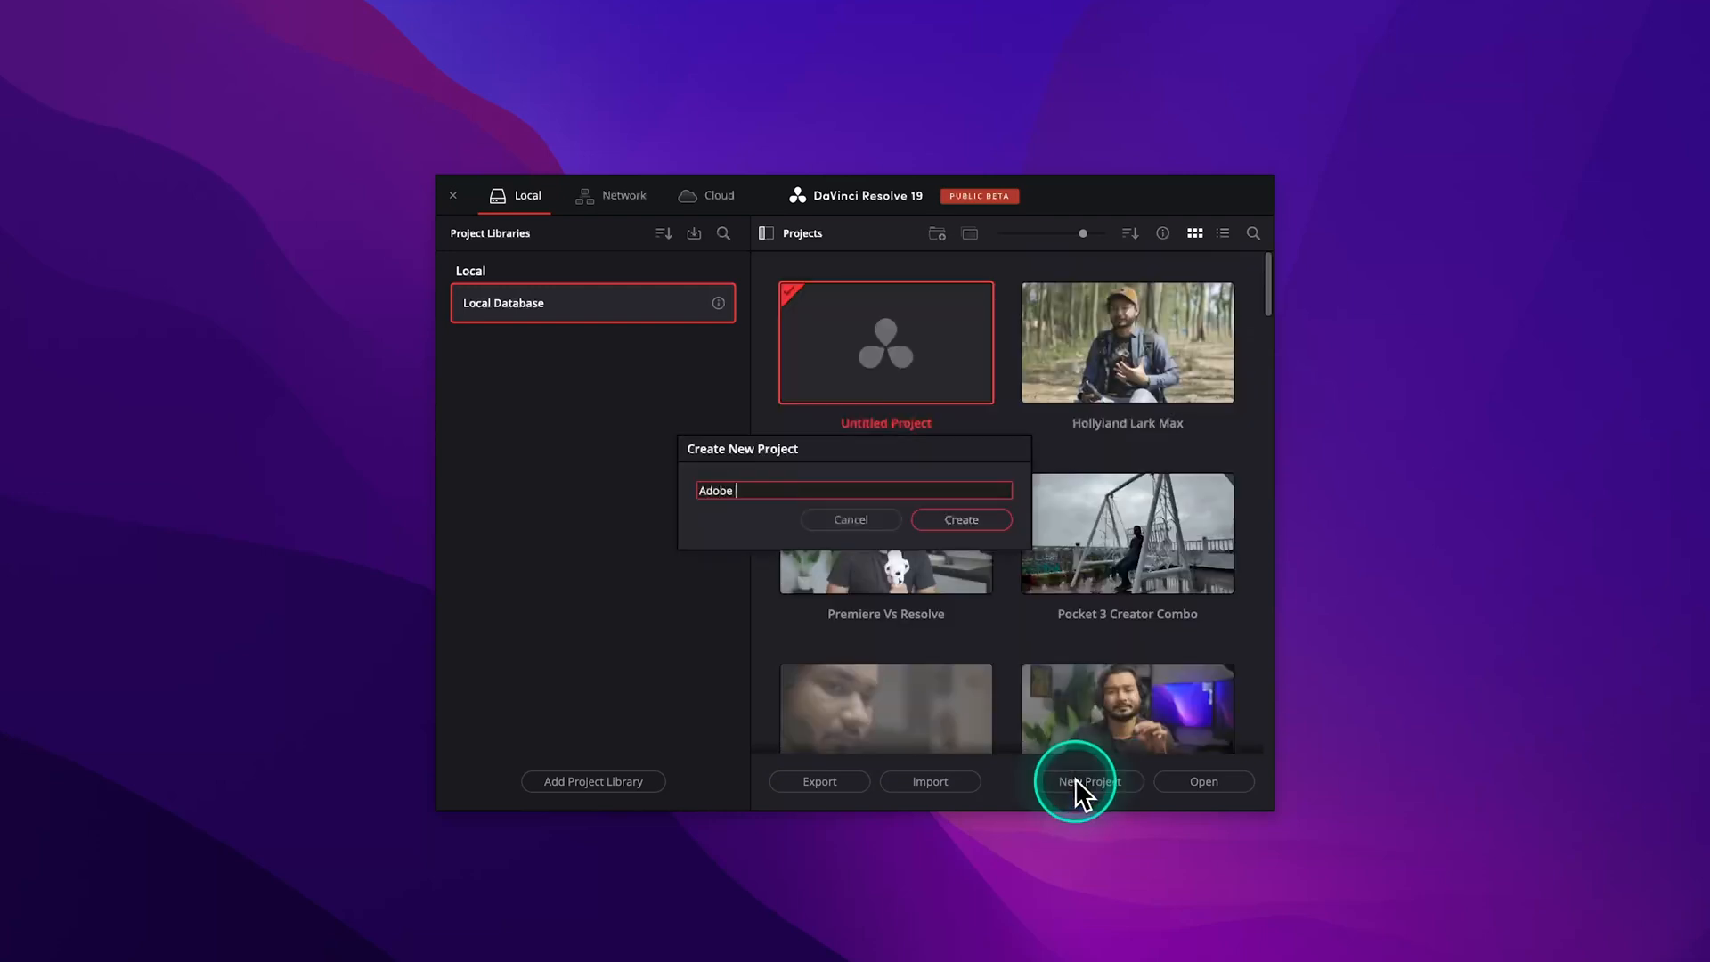